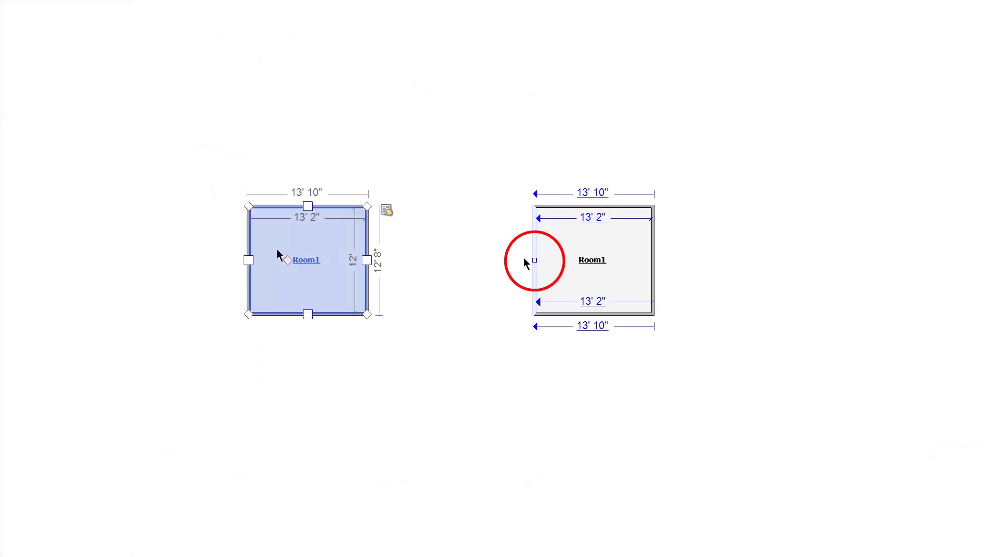
Save and exit the XW-AUSTIN estimate, then open the Sketch preferences from My Projects.
drag(248, 260, 215, 261)
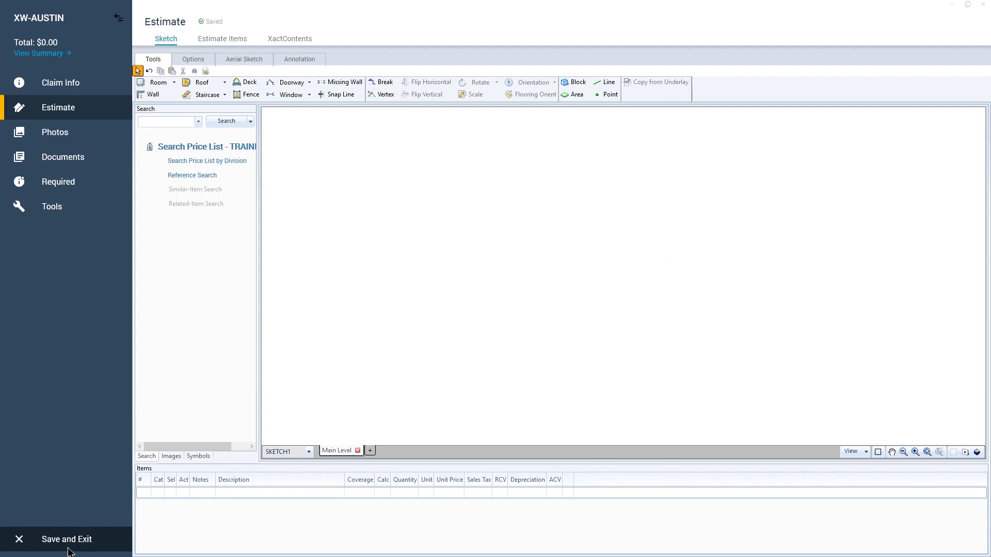
click(66, 538)
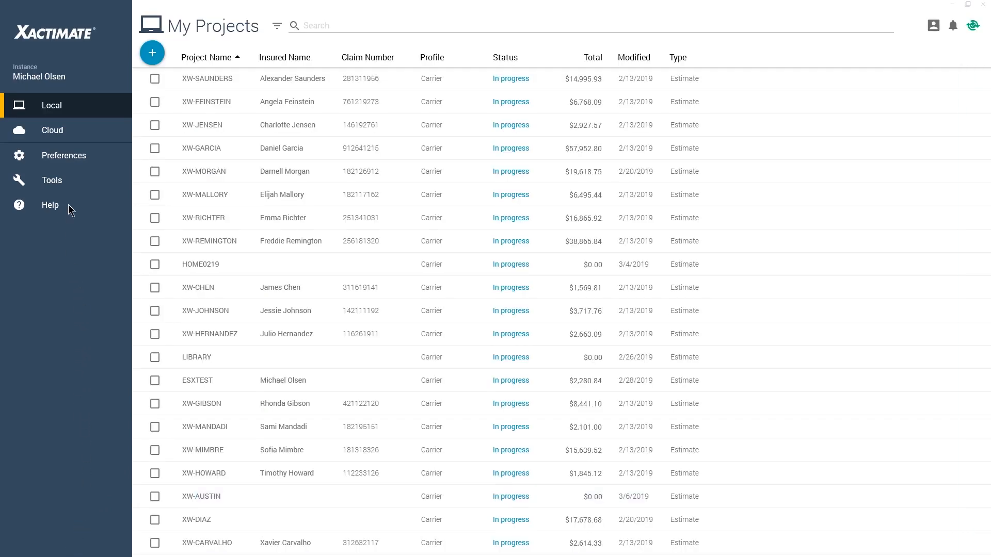
click(63, 155)
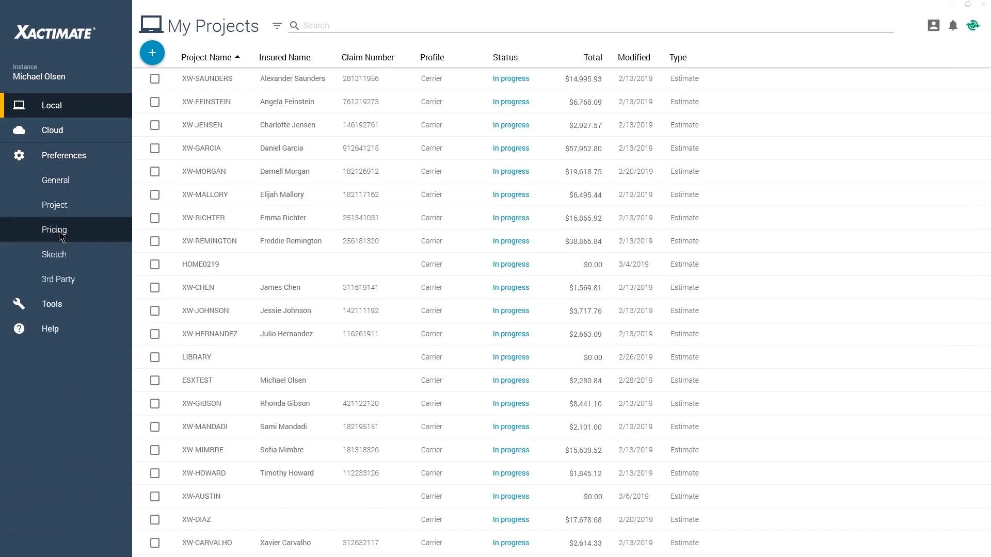
click(53, 254)
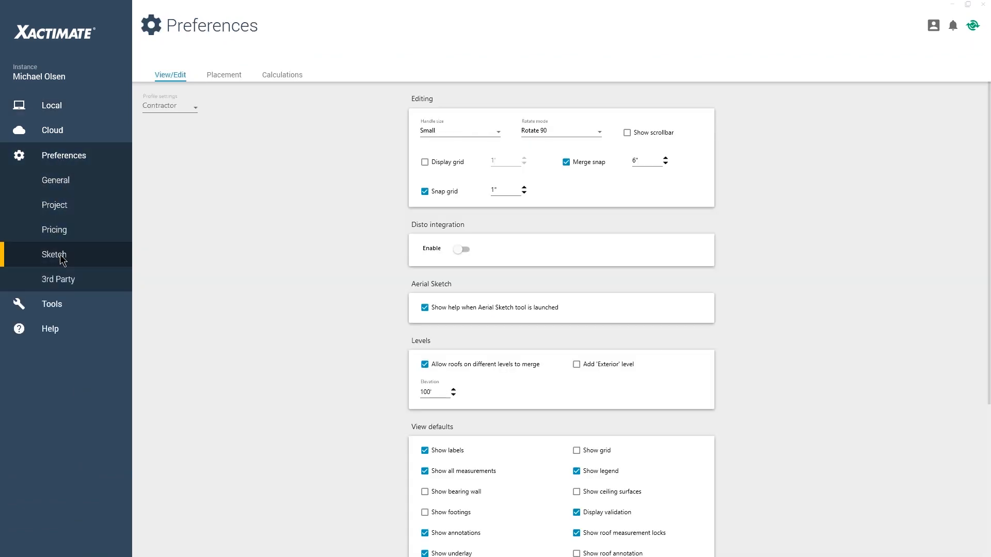
Set the Contractor handle size to Large, view the Carrier profile, then return to Local projects.
click(460, 131)
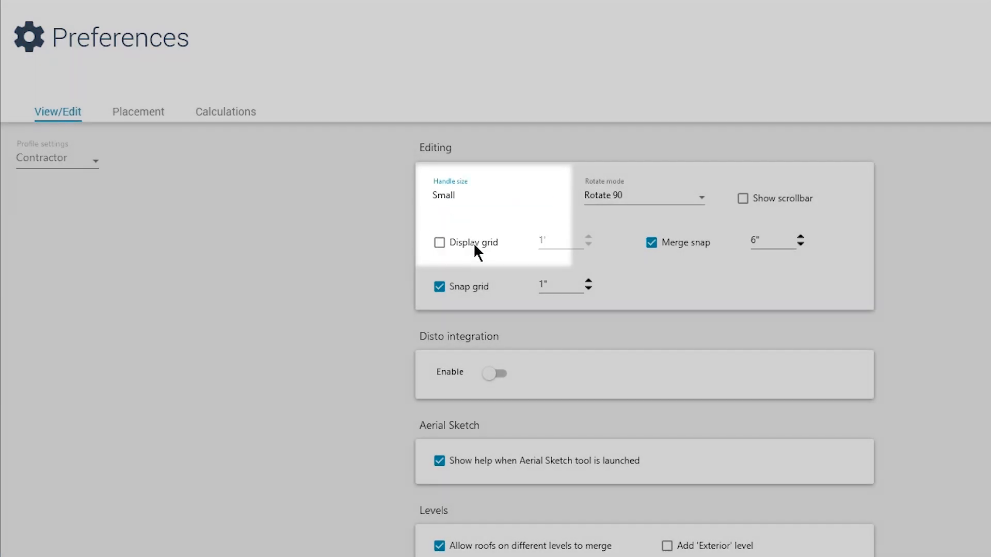
click(492, 195)
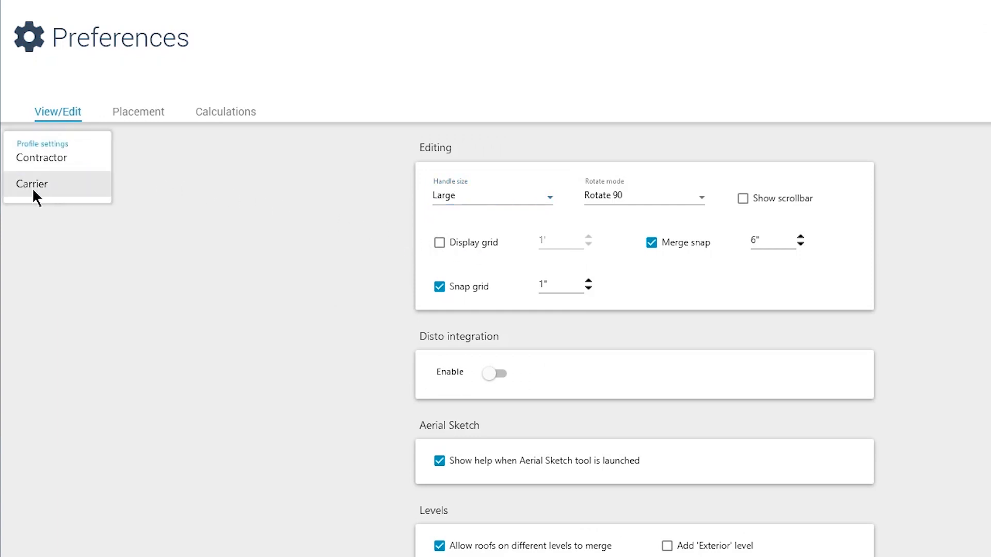
click(32, 184)
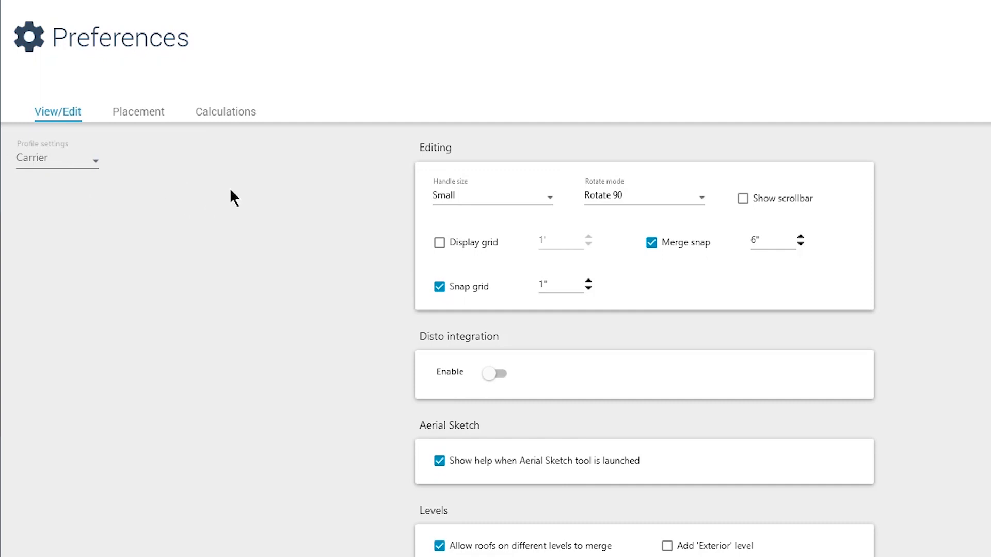
click(492, 194)
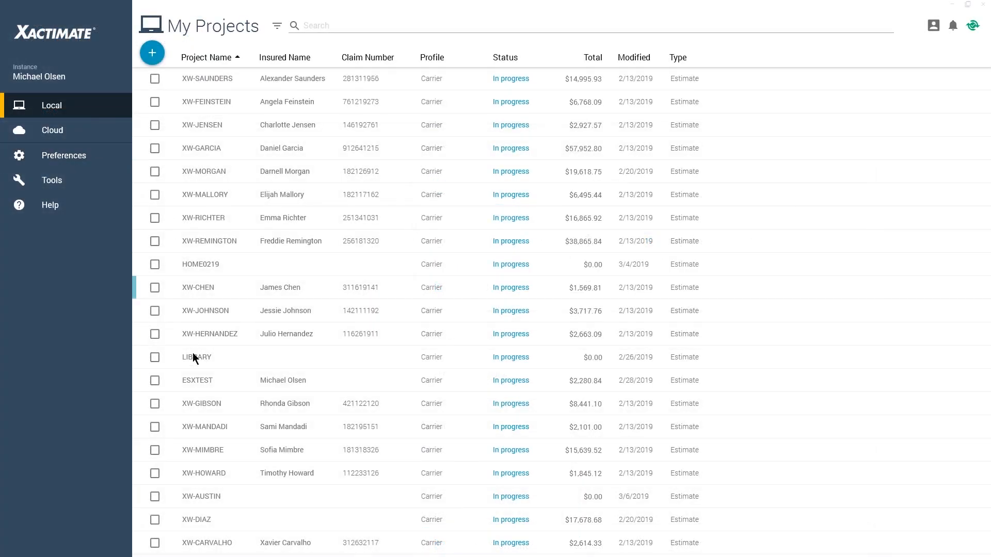
Open the XW-AUSTIN project from My Projects to show Room1 in its sketch.
double_click(201, 496)
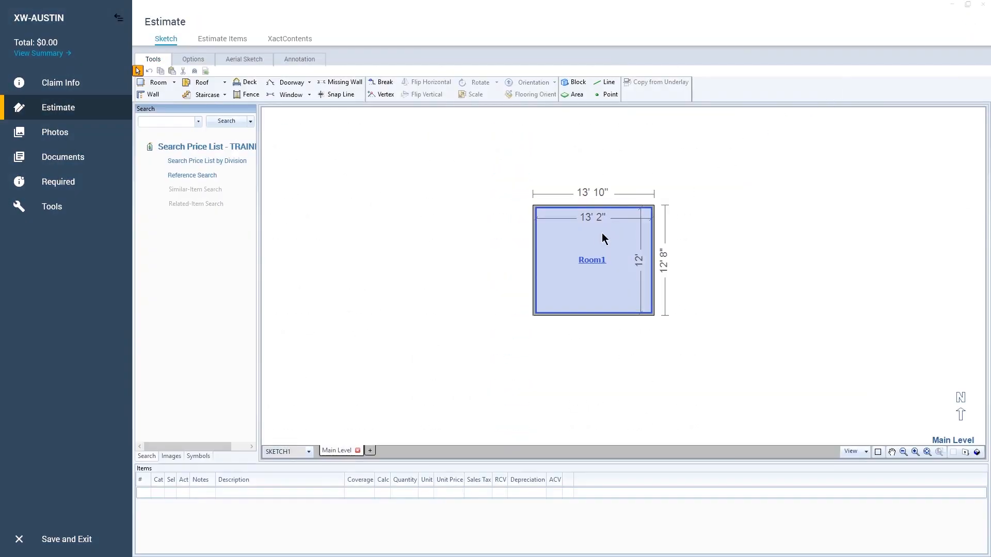